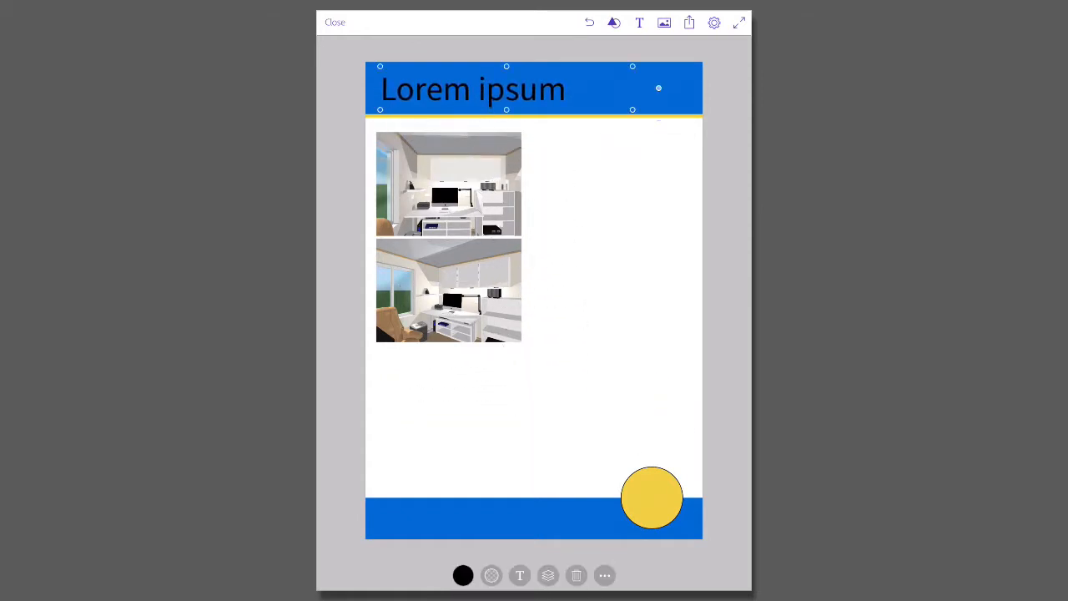
Sketch a Lorem ipsum subheading and a narrow placeholder body-text column beside the photos.
drag(537, 141, 678, 172)
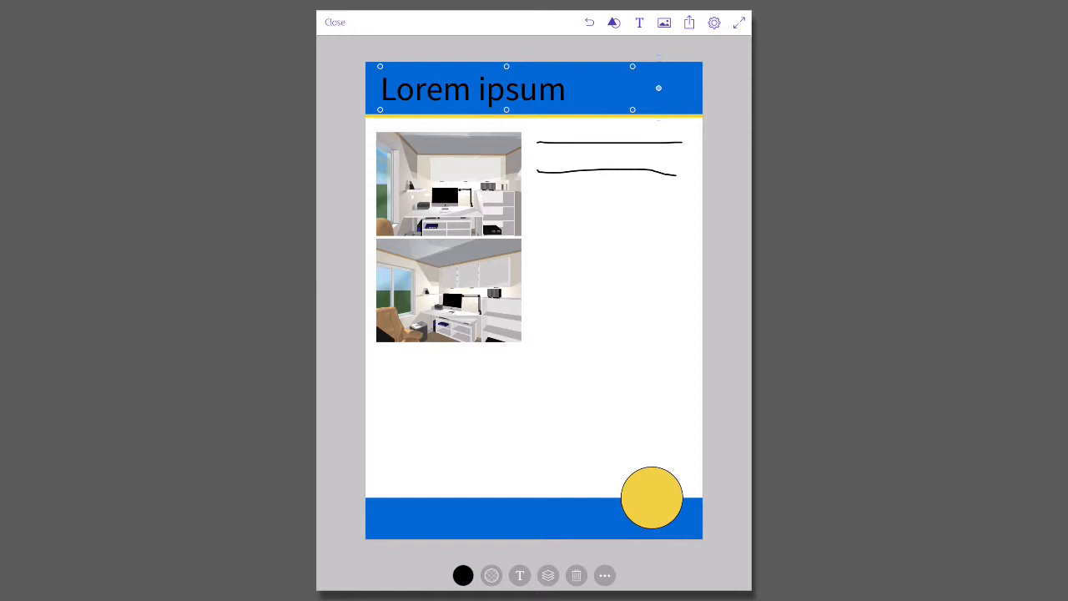
drag(548, 197, 667, 197)
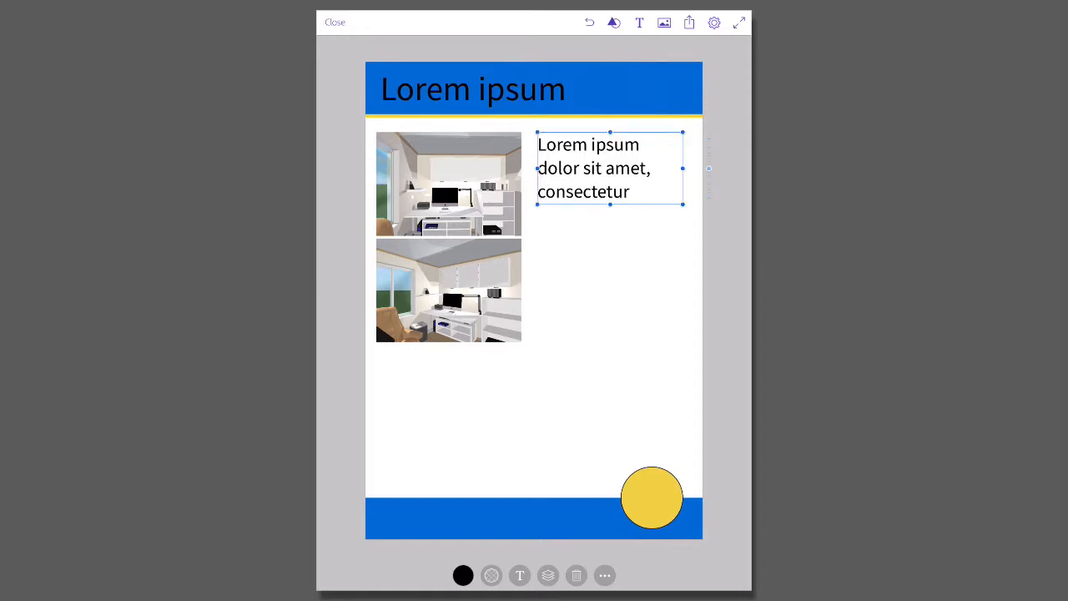
drag(551, 237, 693, 442)
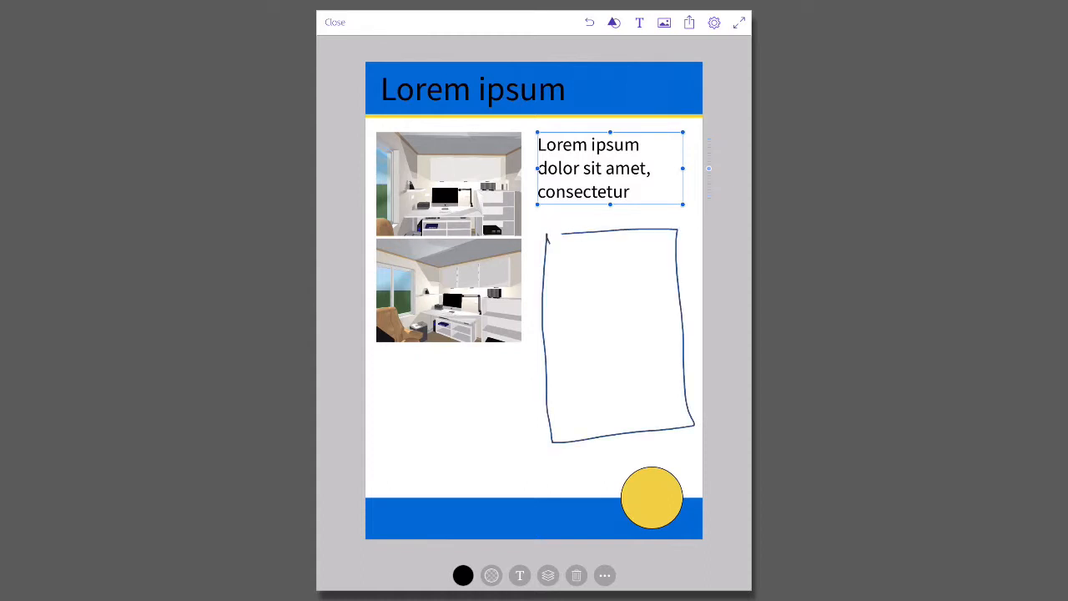
drag(568, 266, 668, 287)
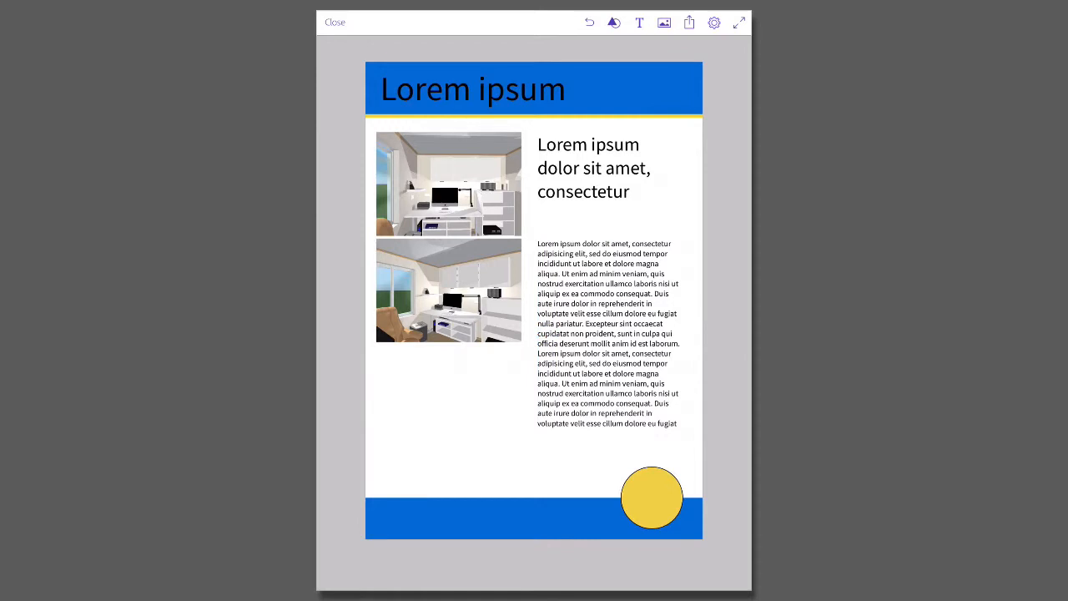
Replace the Lorem ipsum banner headline with the text 'Adobe Comp'.
click(473, 88)
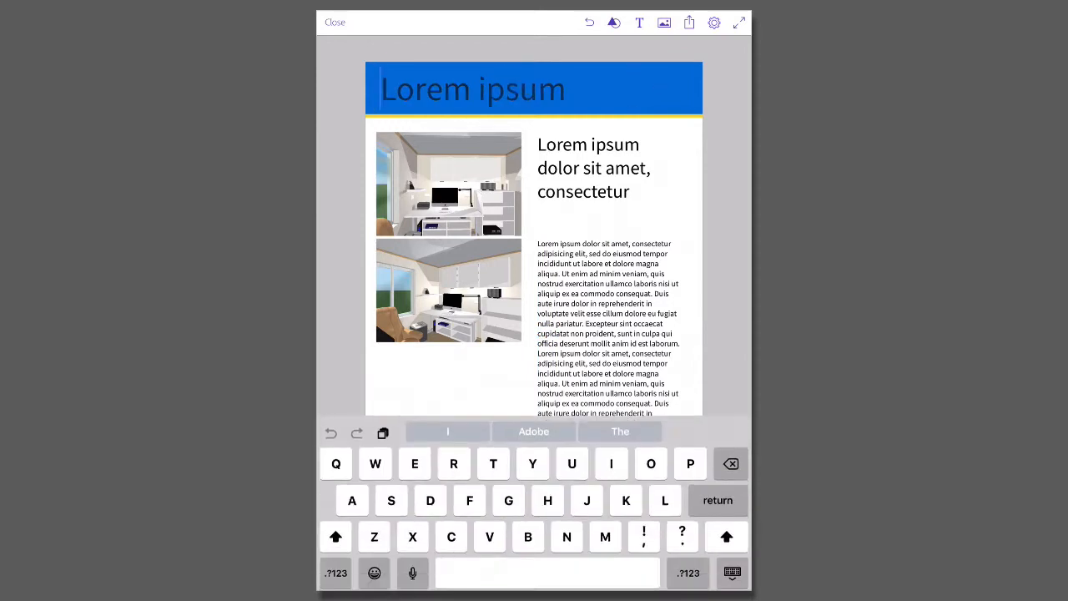
text(A)
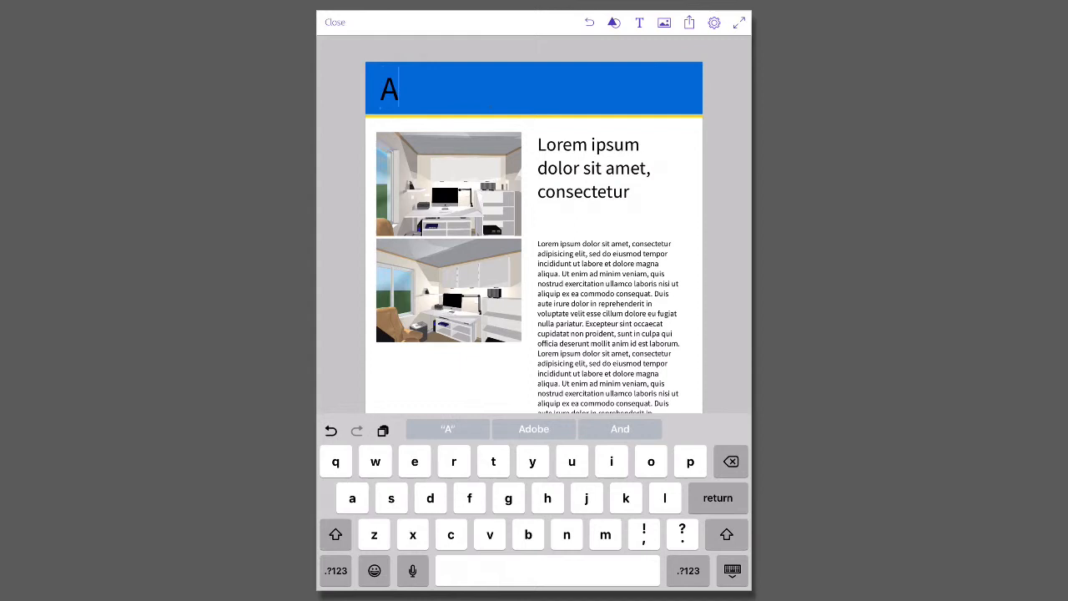
click(534, 427)
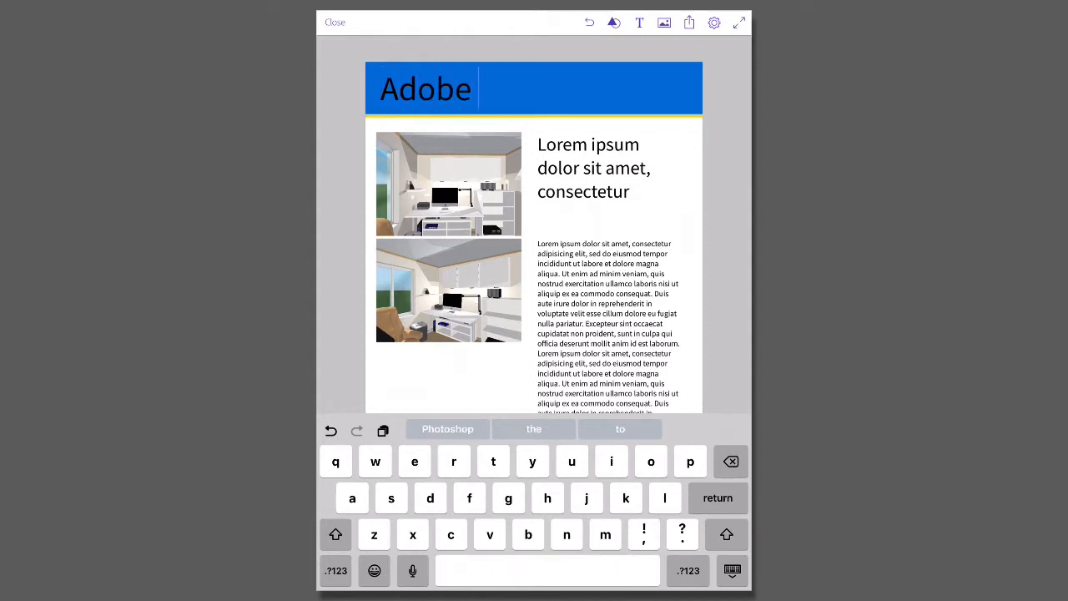
text(Comp)
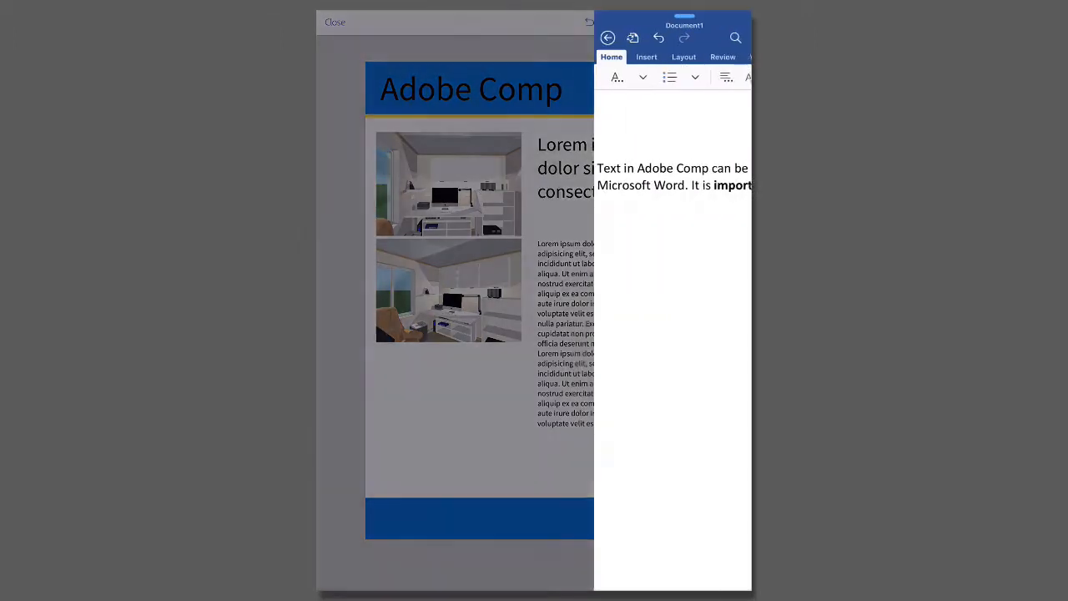
Select the whole Word paragraph about typing or pasting Adobe Comp text.
click(659, 175)
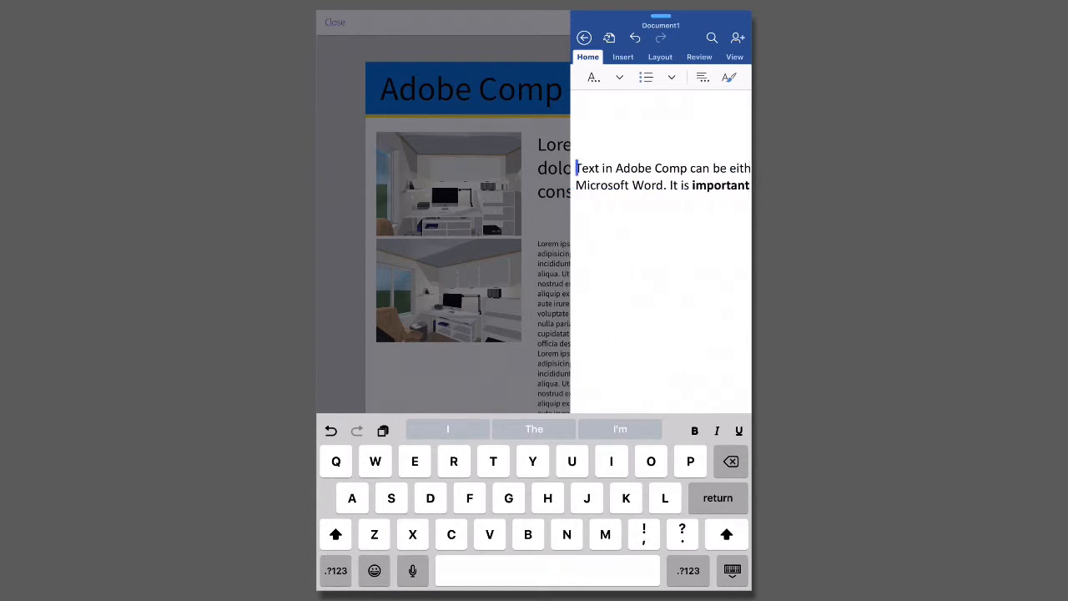
click(588, 167)
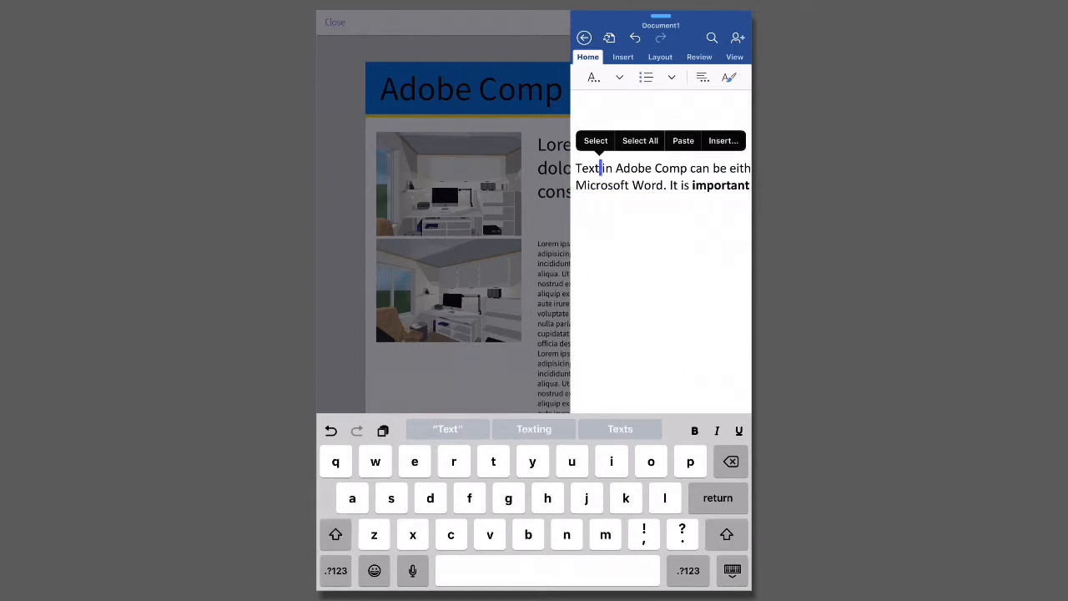
click(639, 141)
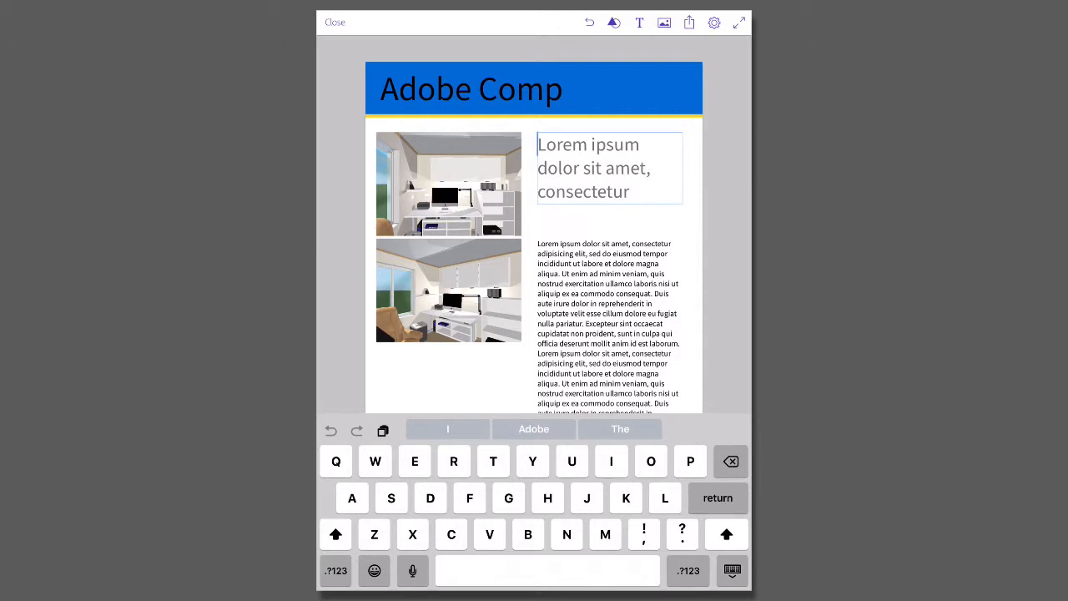
Paste the Word paragraph into the subheading and shrink its text size to fit.
text(Text in Adobe Comp can be either typed or copy and pasted from other applications such as Microsoft Word. It is important to note that formatting is not carried over.)
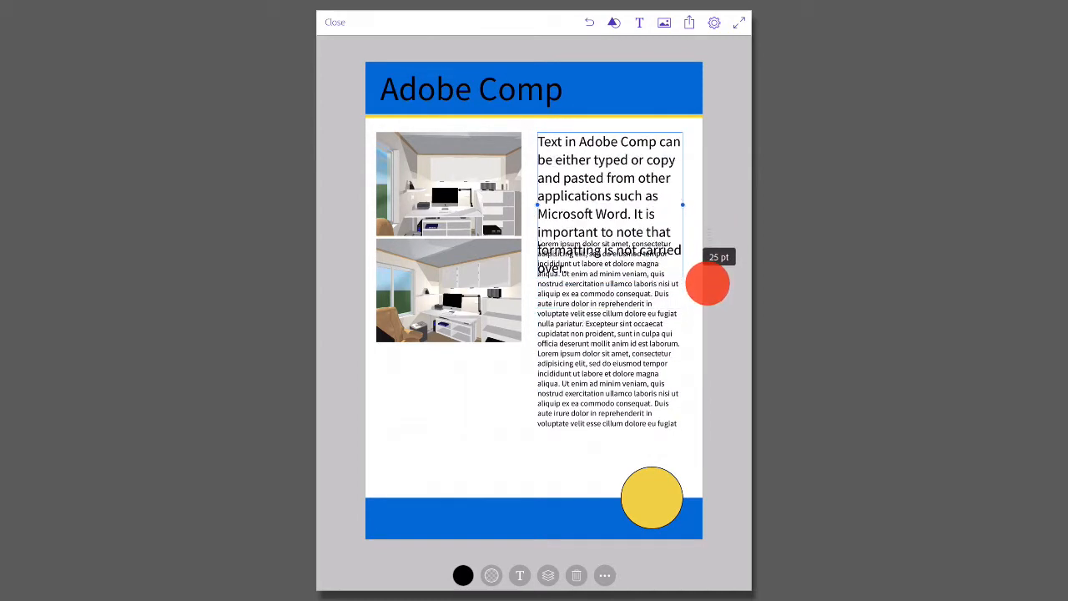
drag(708, 283, 708, 307)
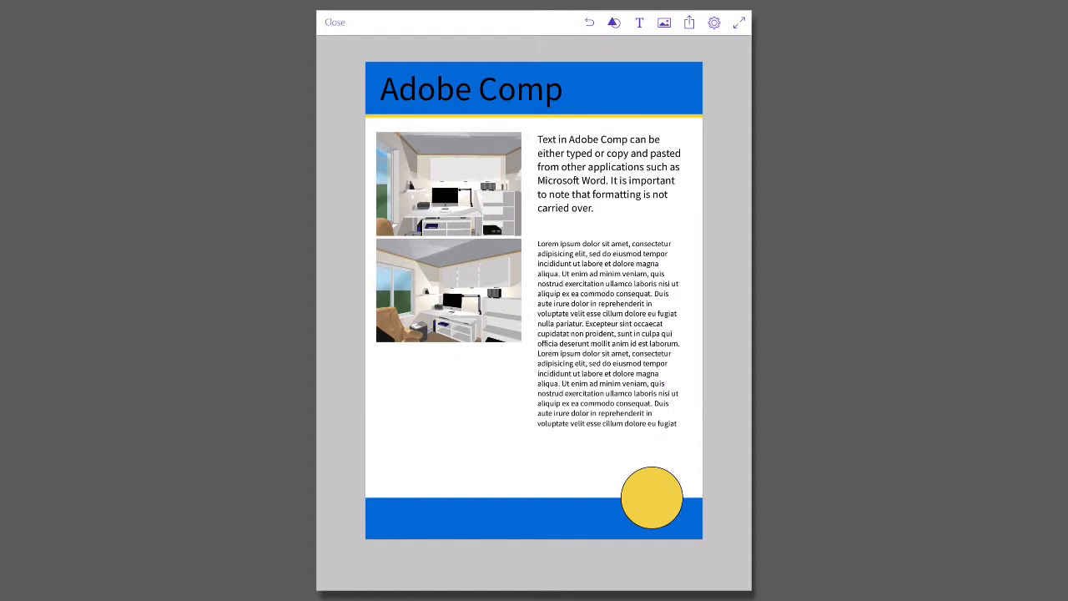
Colour the Adobe Comp headline yellow using the colour wheel.
click(471, 88)
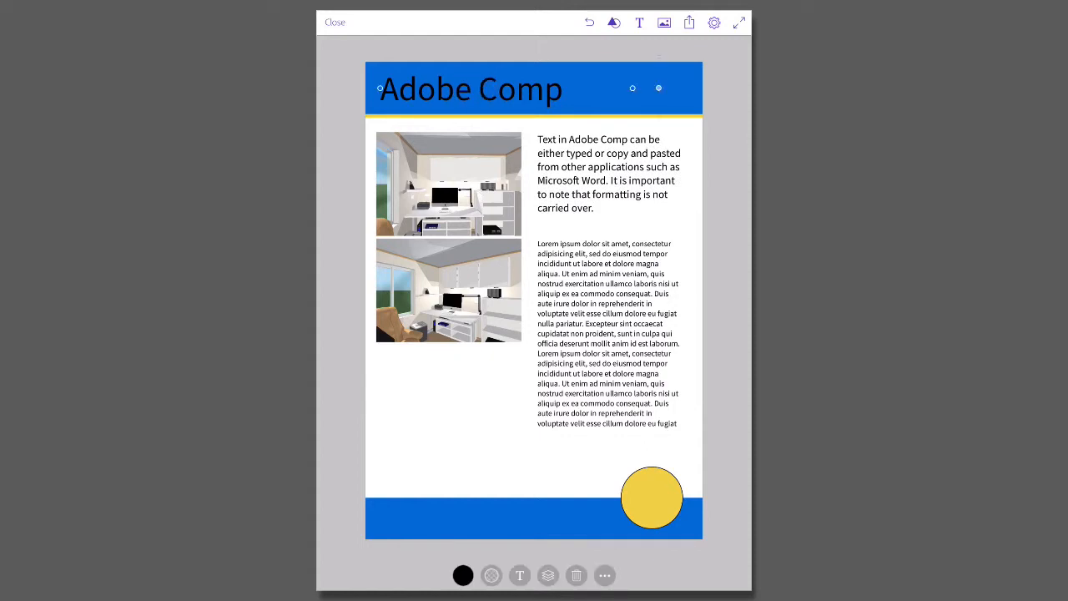
click(464, 574)
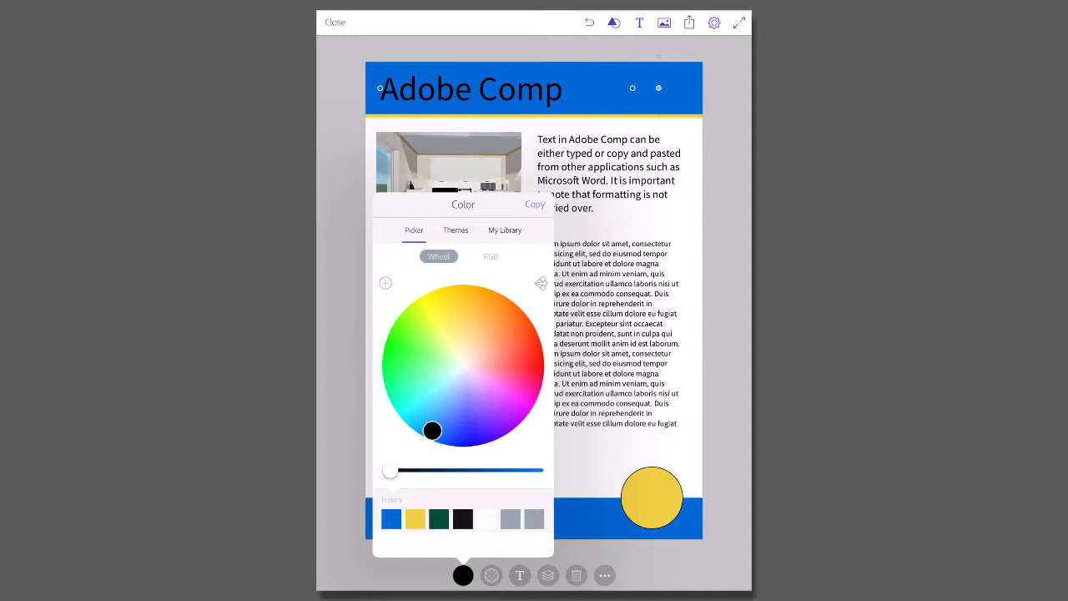
drag(431, 431, 457, 317)
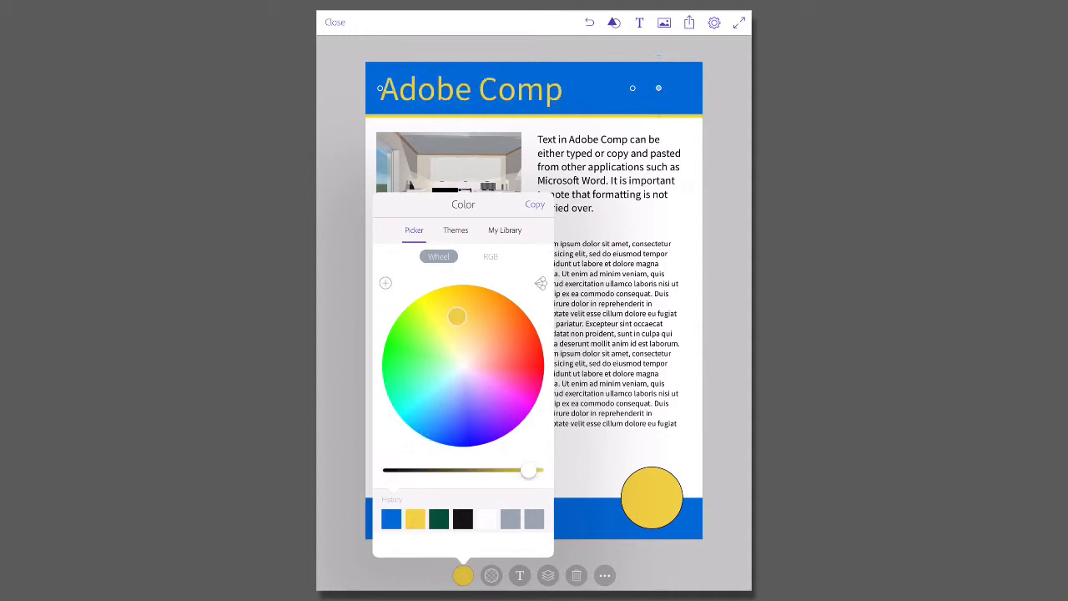
click(519, 575)
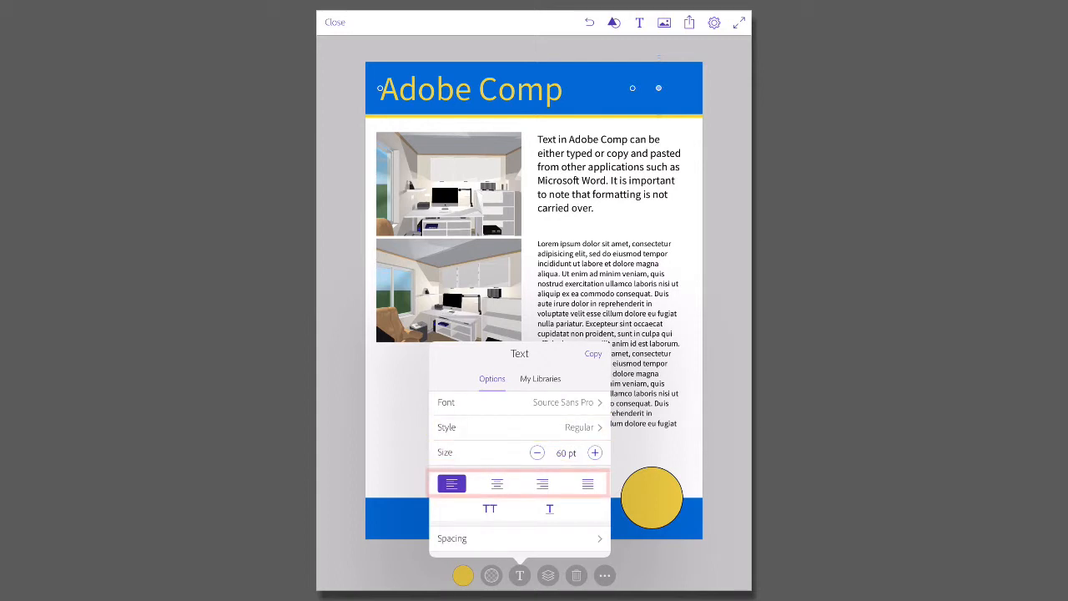
Set the headline in a Raleway style chosen from the font list.
click(519, 402)
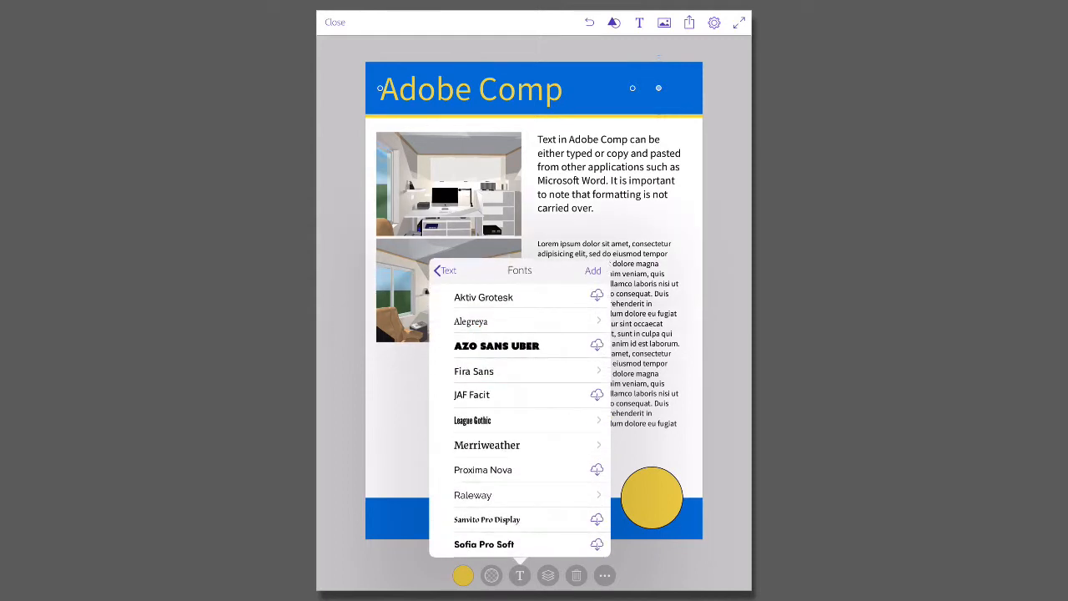
click(472, 495)
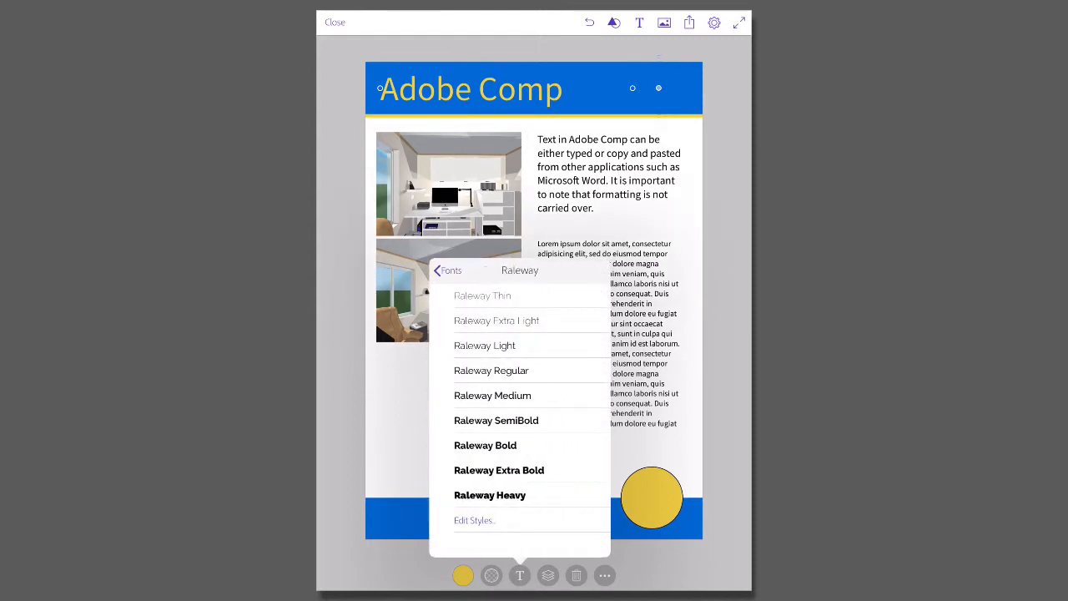
click(496, 421)
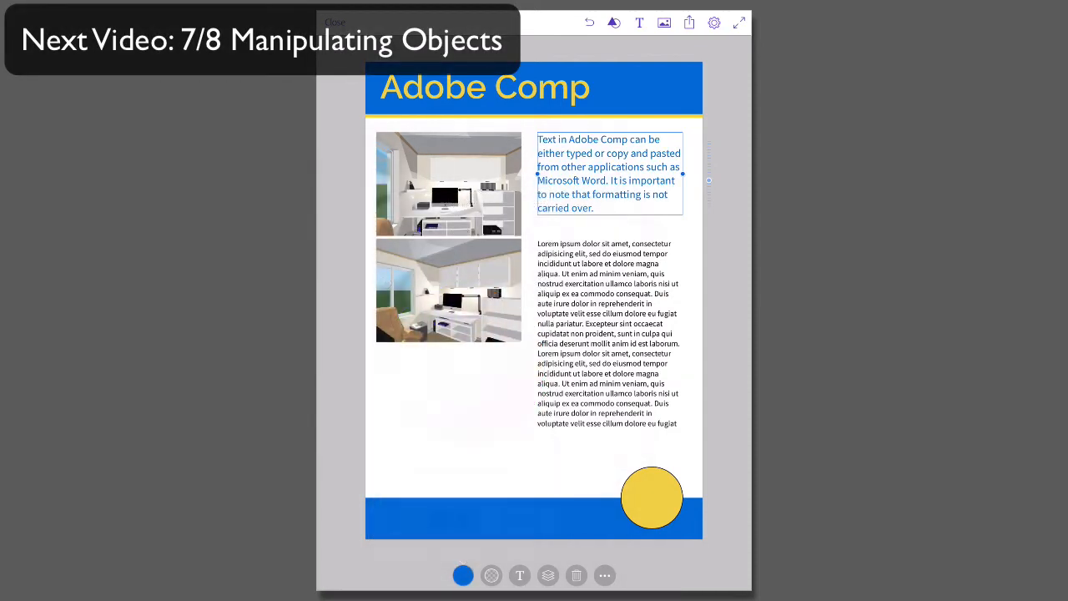
Show the Source Sans Pro style variants for the pasted paragraph.
click(519, 575)
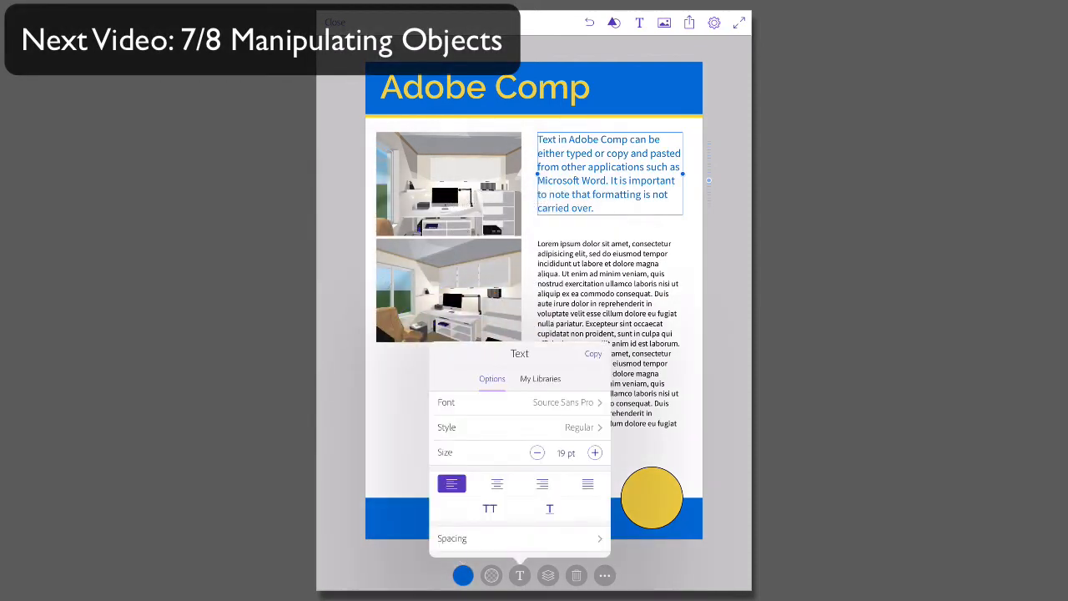
click(564, 402)
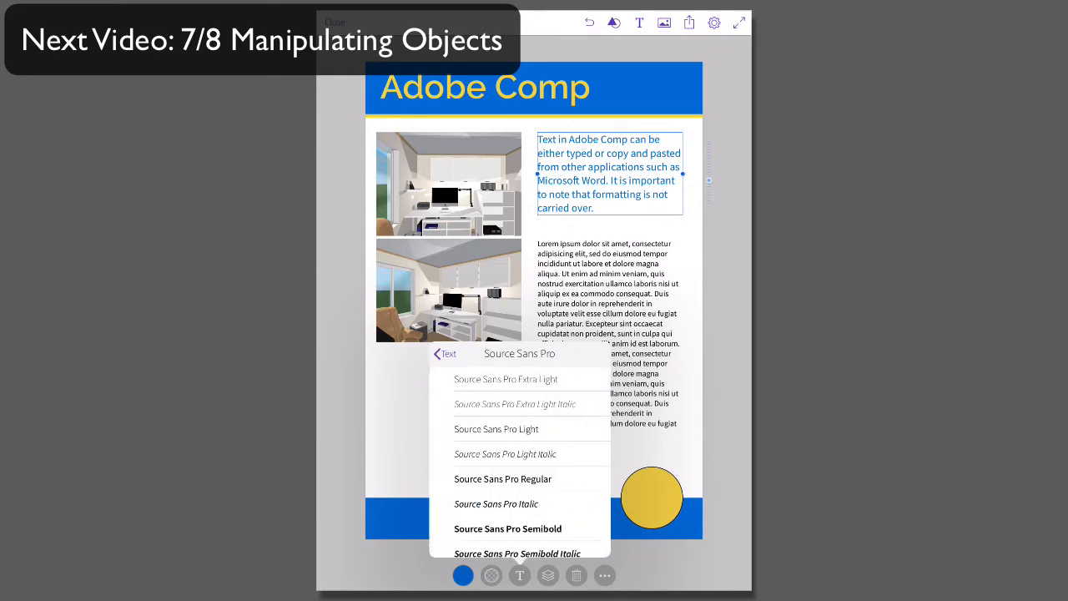